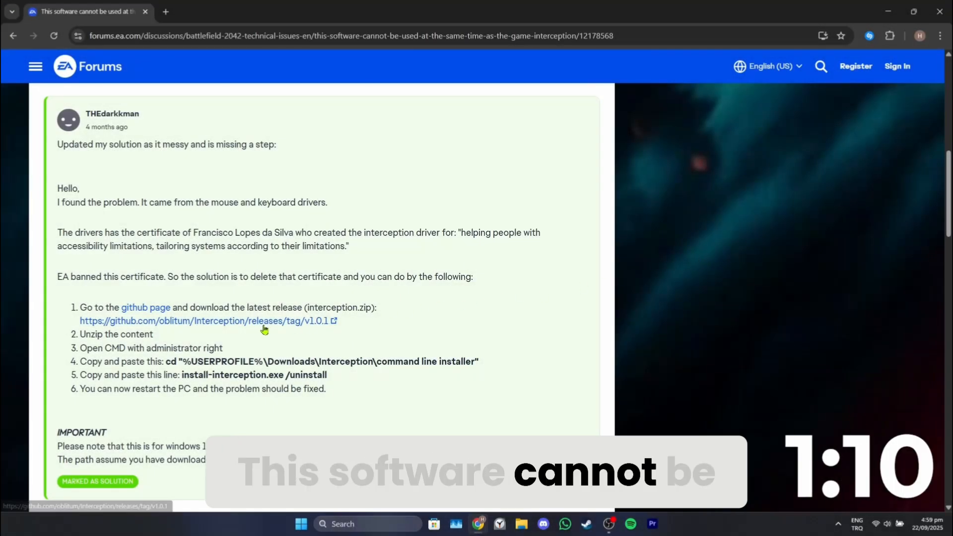
# Step: Open the github.com/oblitum/Interception/releases/tag/v1.0.1 link from the forum solution post
pyautogui.click(208, 320)
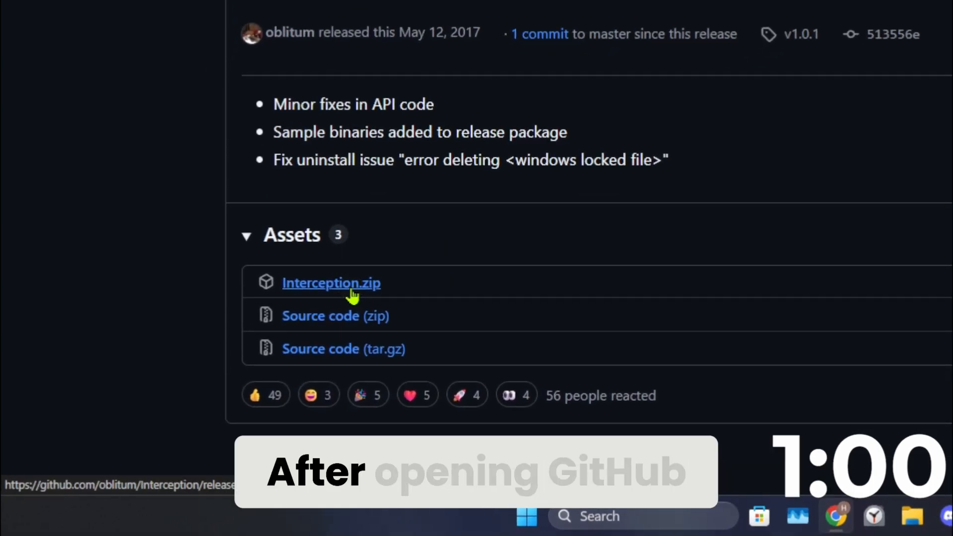
# Step: Download Interception.zip and extract it into an Interception folder on the desktop
pyautogui.click(331, 282)
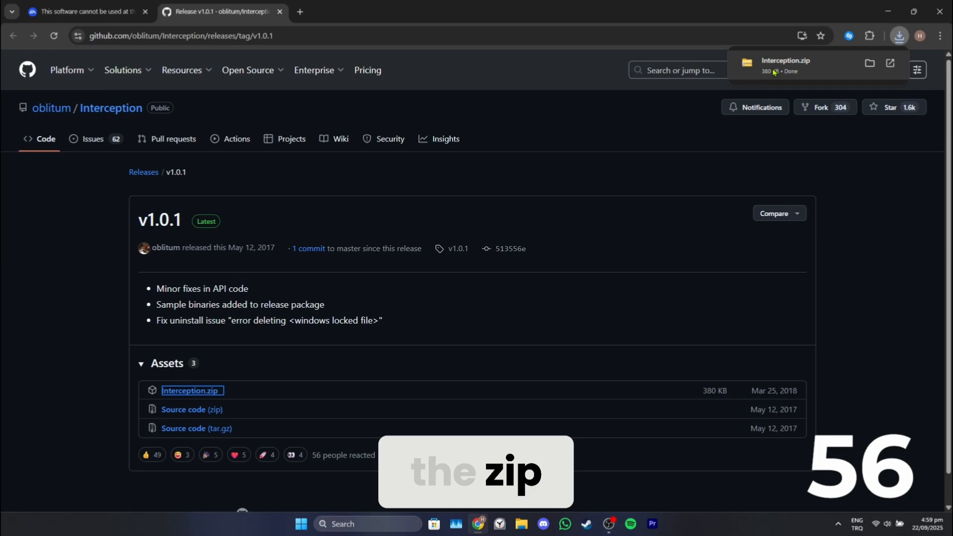
pyautogui.click(923, 11)
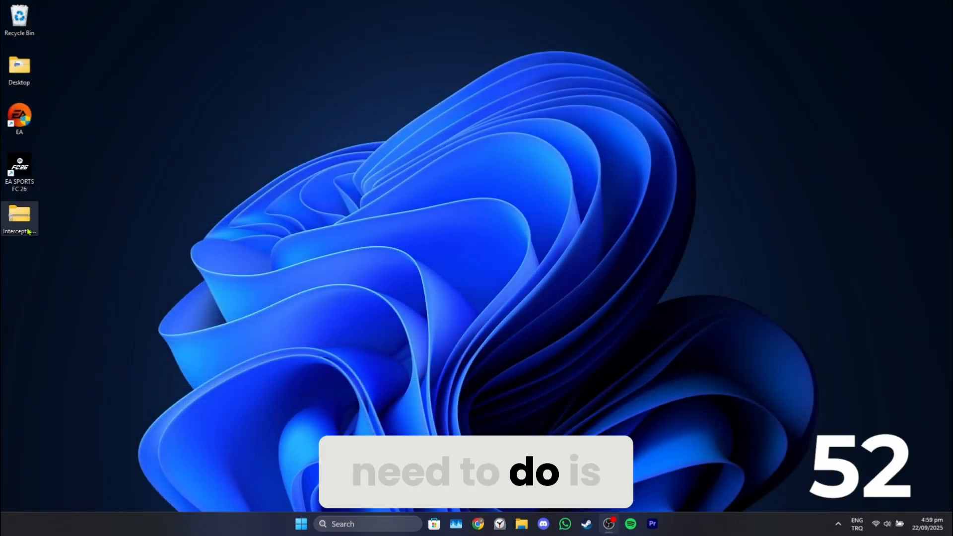
pyautogui.rightClick(19, 219)
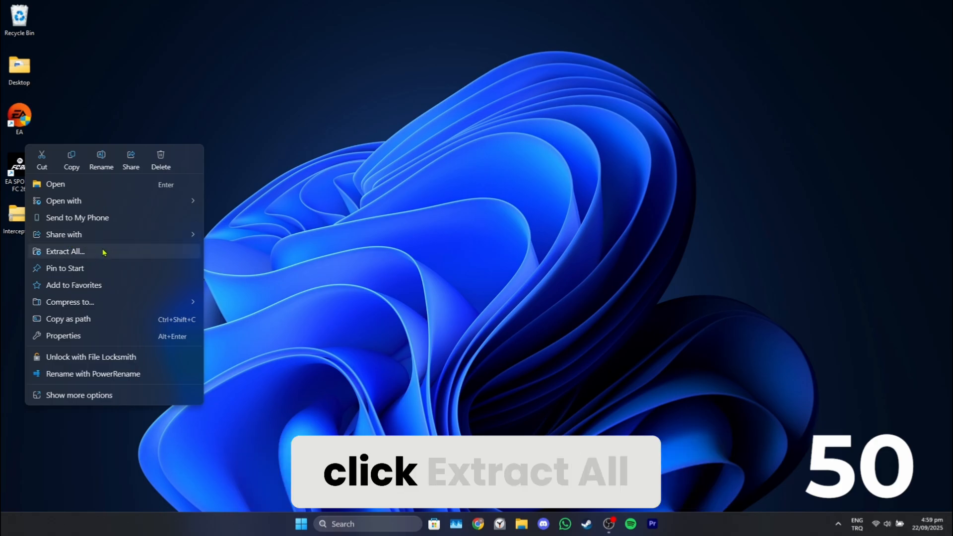
pyautogui.click(65, 251)
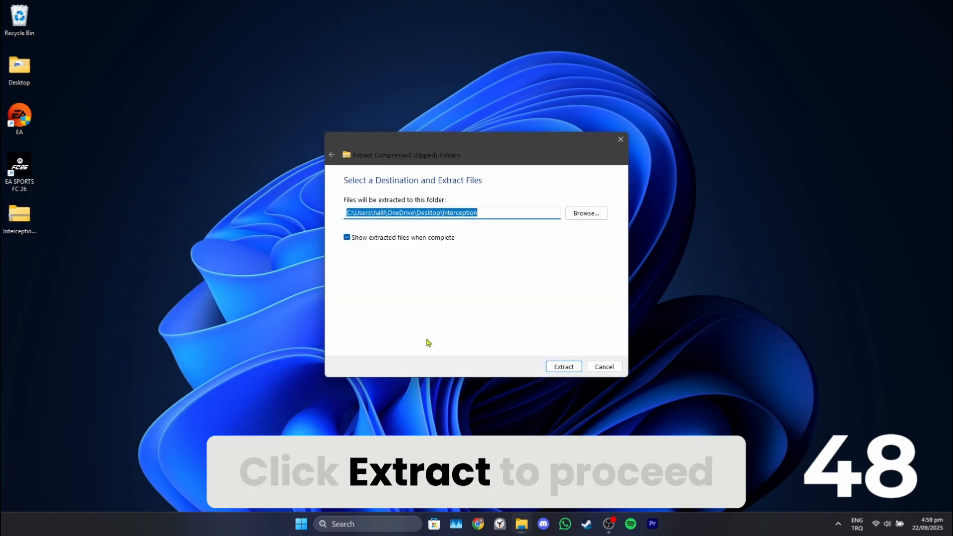
pyautogui.click(563, 367)
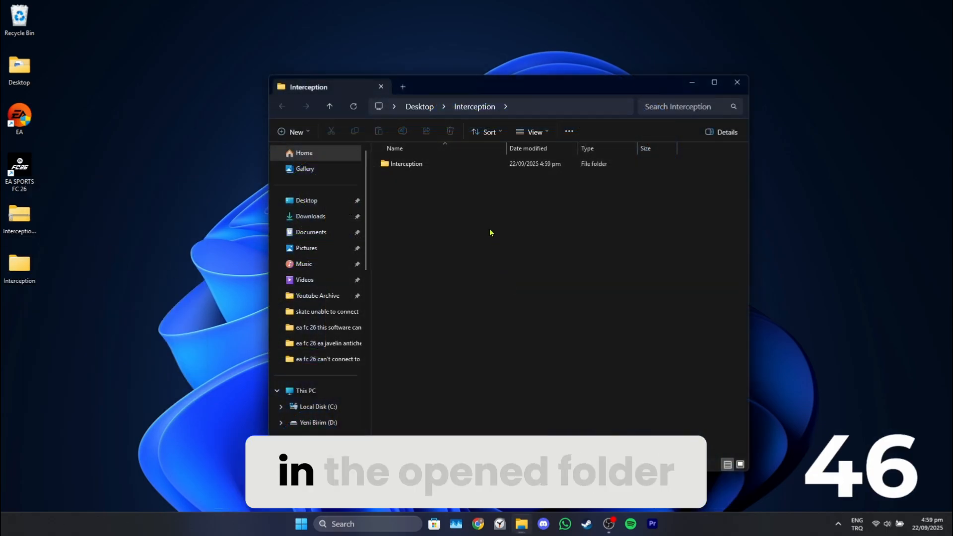
# Step: Browse into Interception > command line installer, copy its path, and close the window
pyautogui.doubleClick(406, 164)
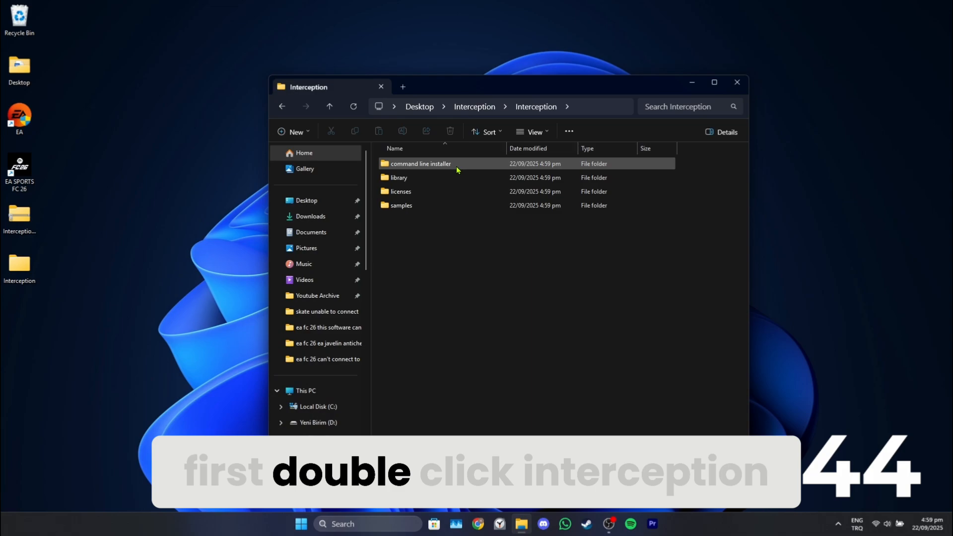
pyautogui.doubleClick(419, 163)
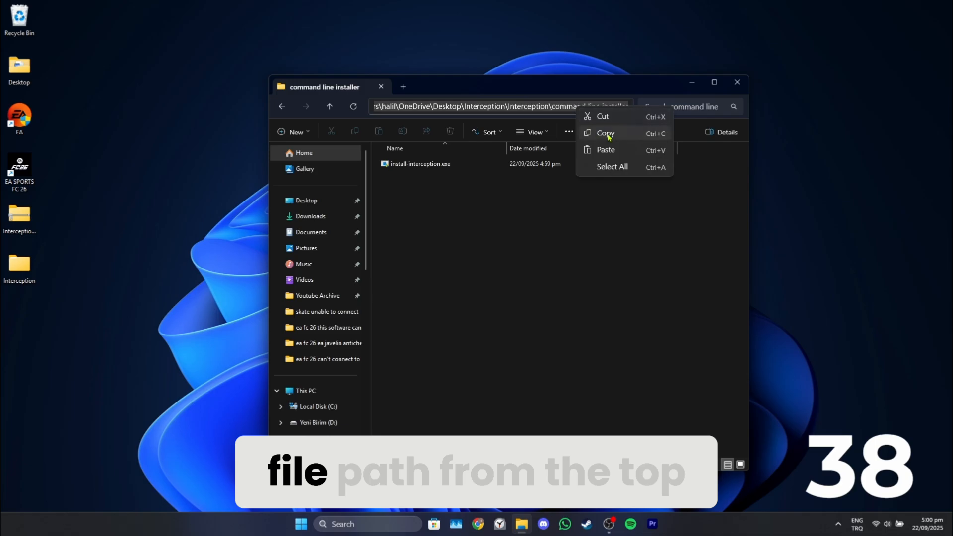
pyautogui.click(606, 133)
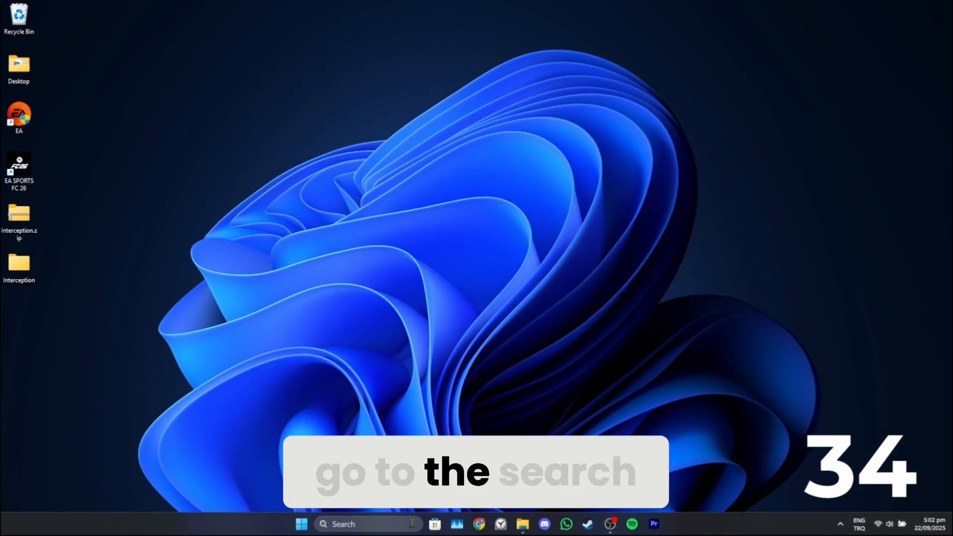
# Step: Search 'cmd' and run Command Prompt as administrator
pyautogui.write('cmd')
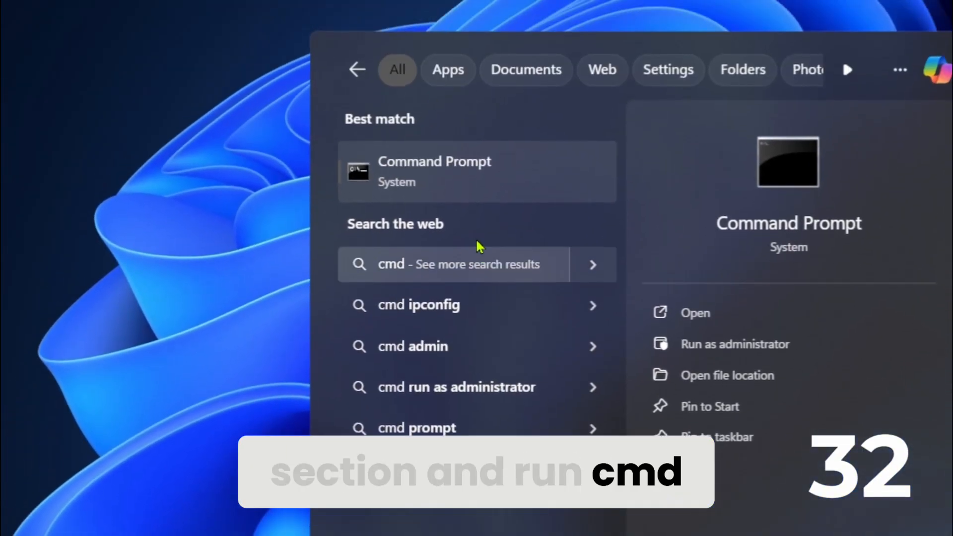
pyautogui.rightClick(435, 171)
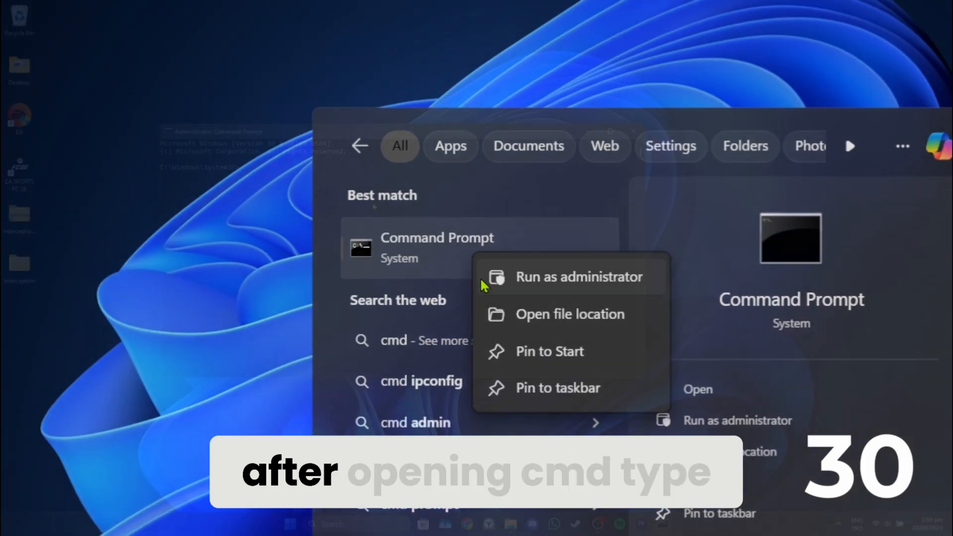
pyautogui.click(579, 277)
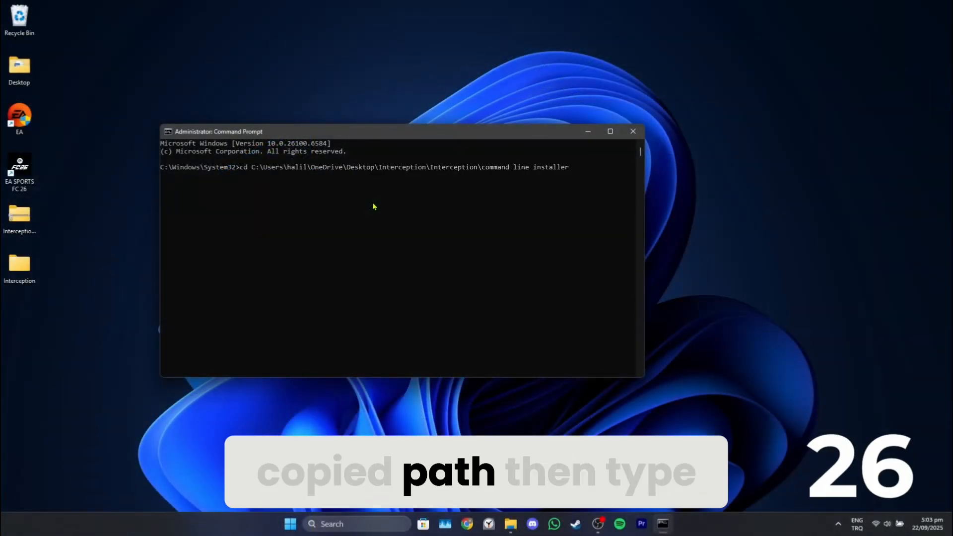
# Step: Run 'install-interception.exe /uninstall', then close Command Prompt
pyautogui.write('install-interception.exe /uninstall')
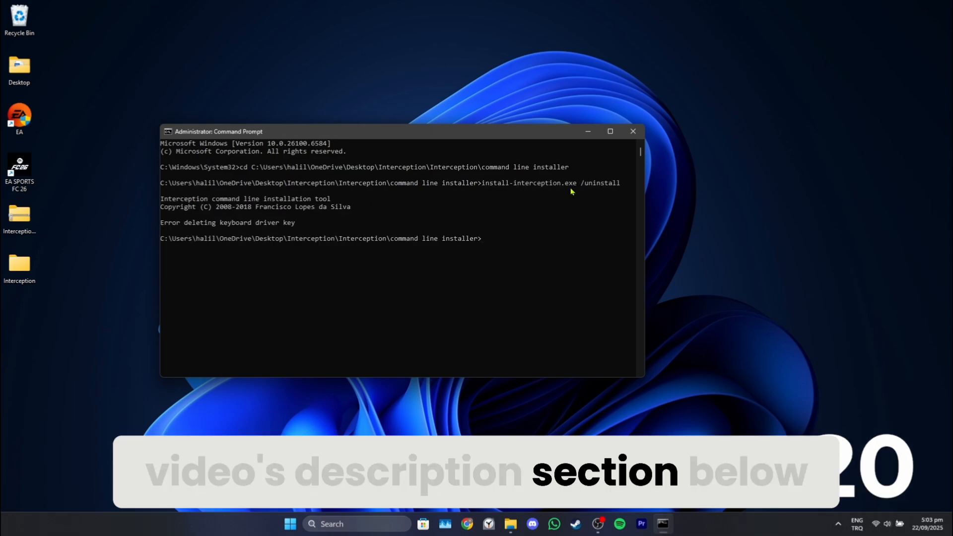
pyautogui.click(633, 131)
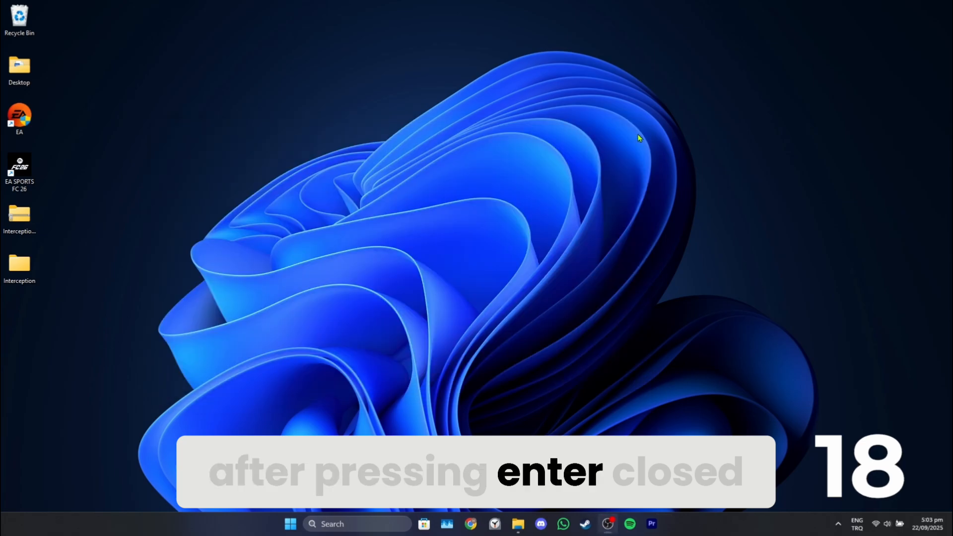